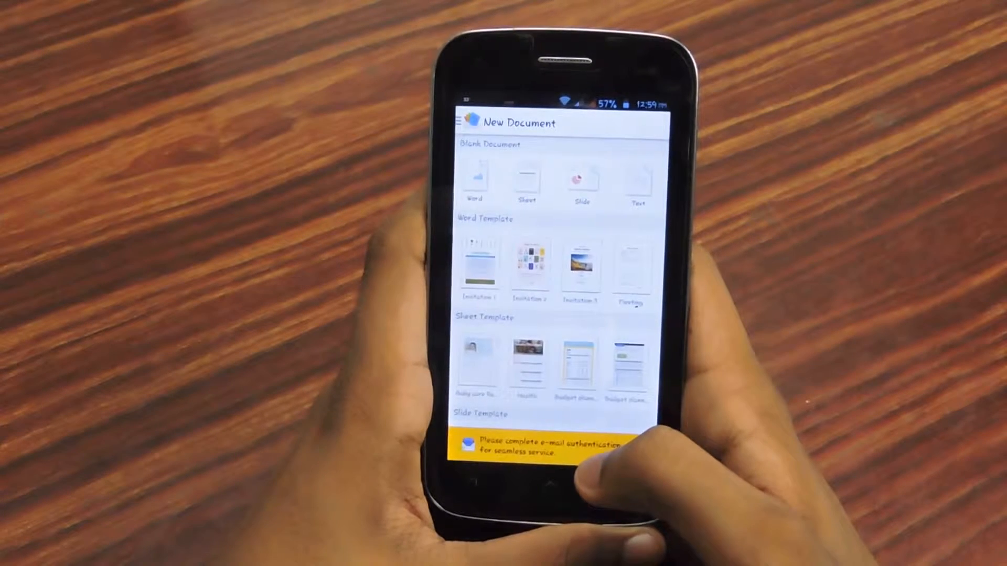
- Open the Happy Birthday invitation template and bring up its paragraph formatting options
scroll(down, 3)
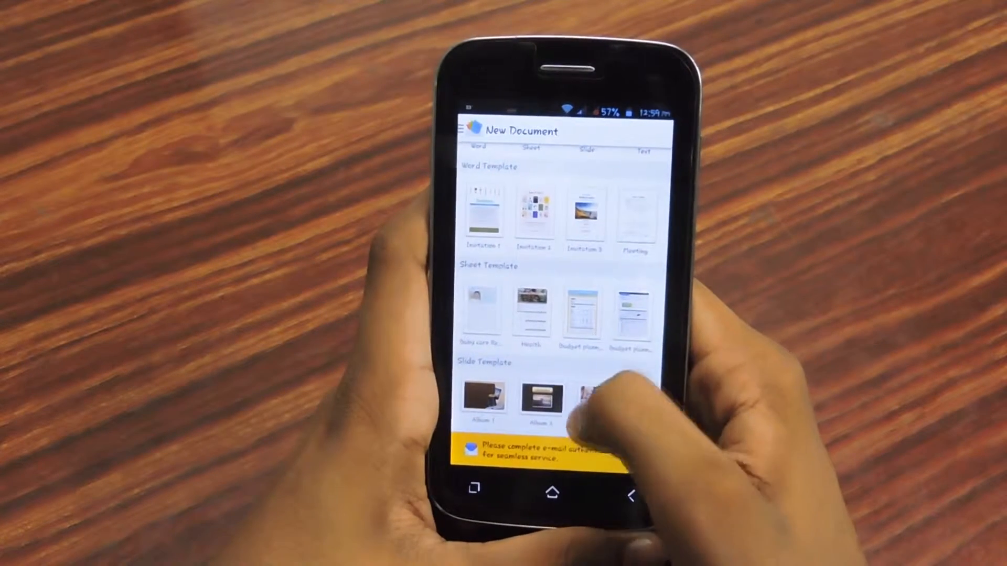
scroll(down, 3)
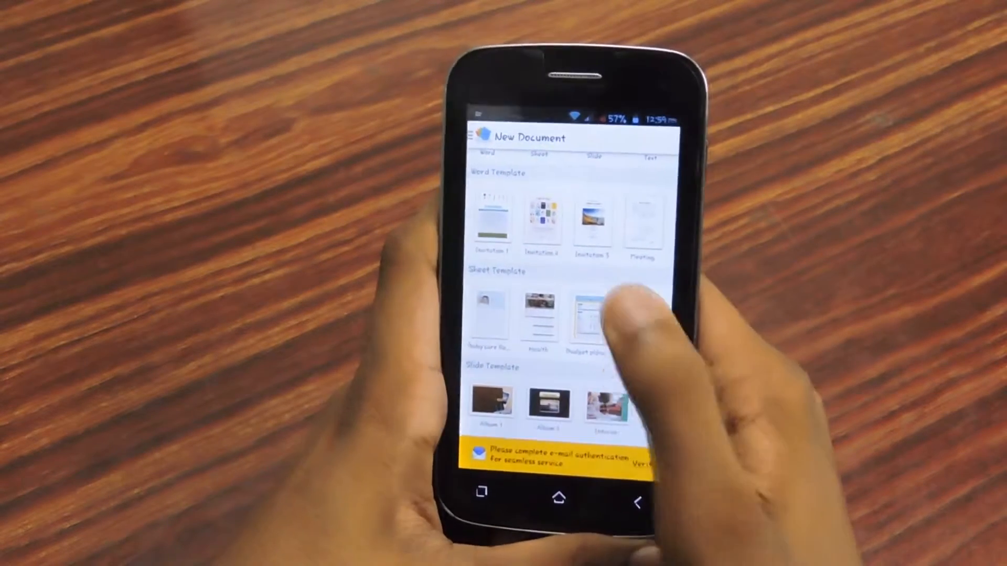
scroll(down, 3)
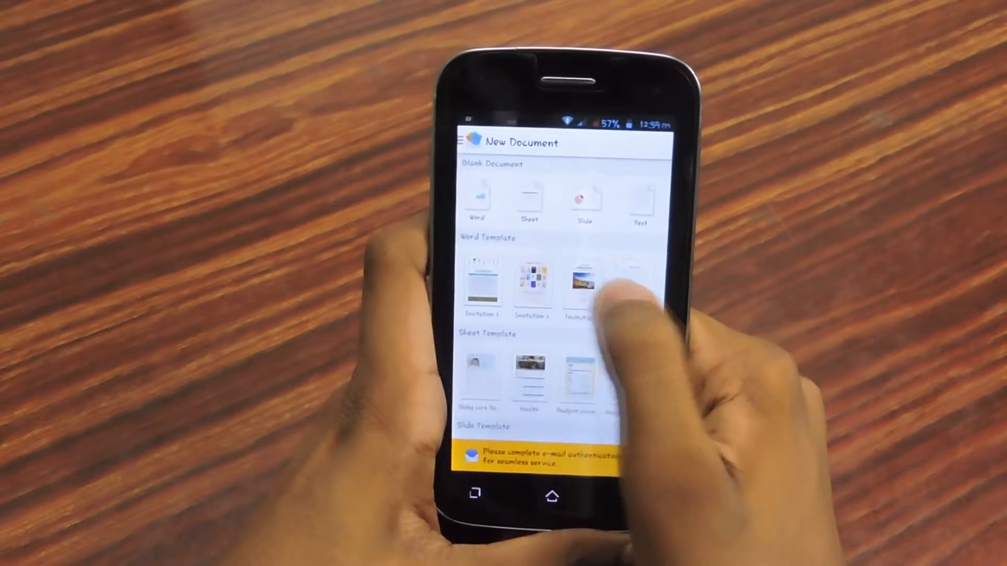
click(580, 281)
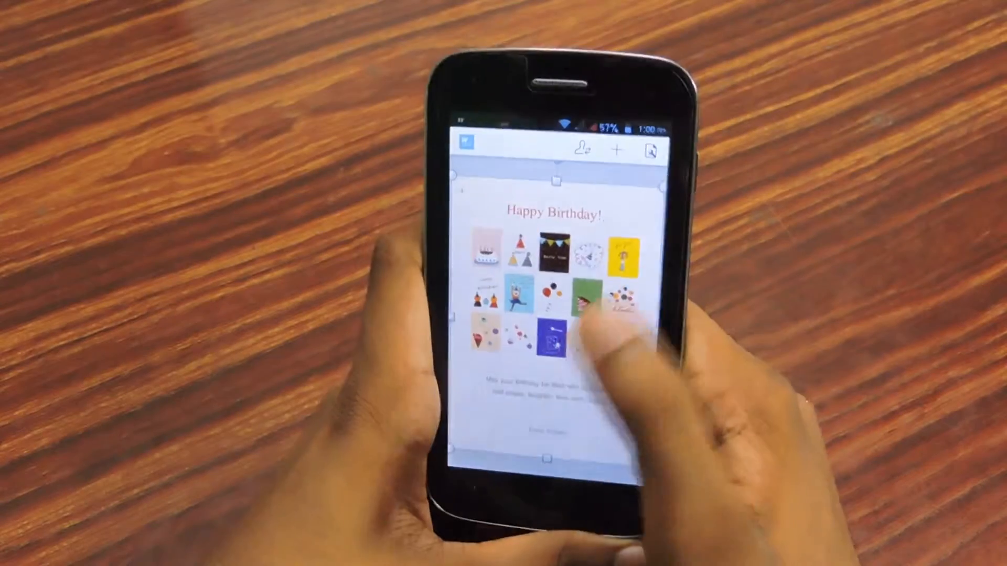
click(614, 139)
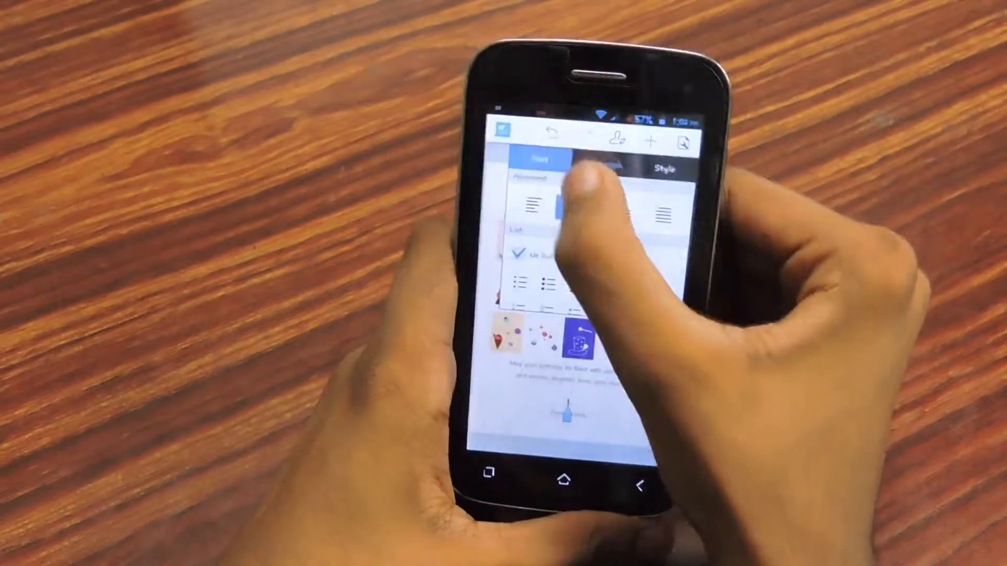
- Browse the font list for the birthday text and pick a font
click(532, 158)
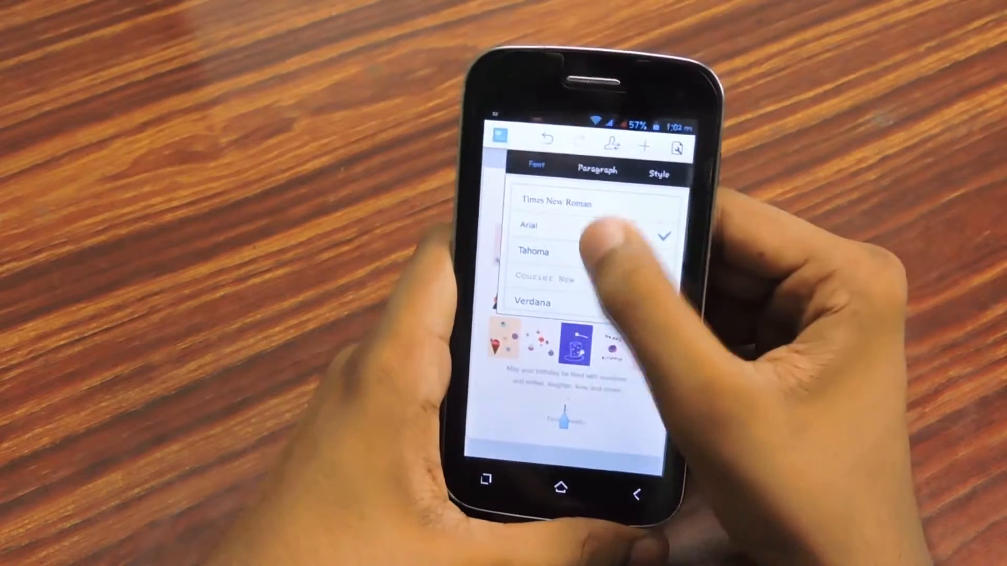
click(596, 171)
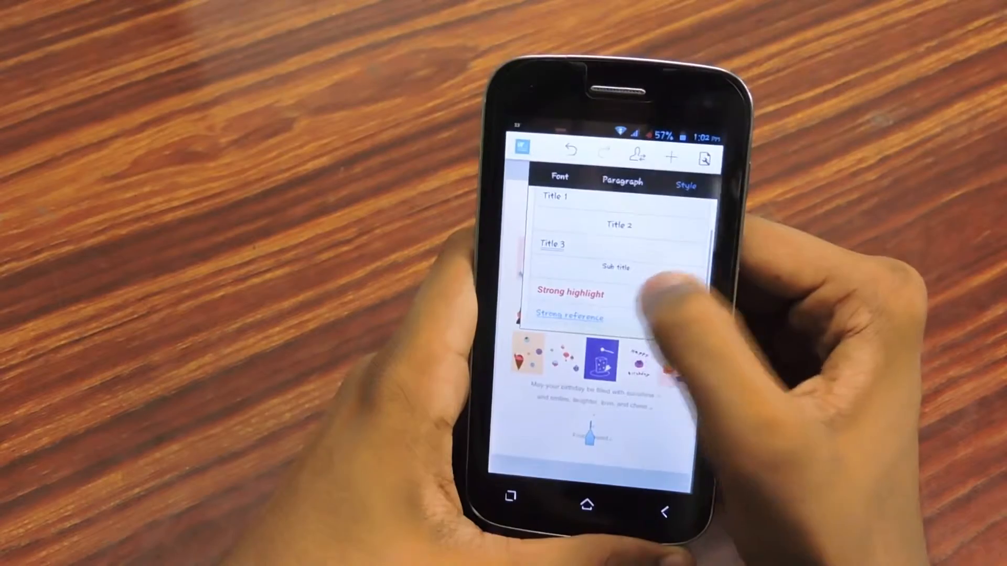
- Scroll through the Style presets for the birthday text
scroll(down, 3)
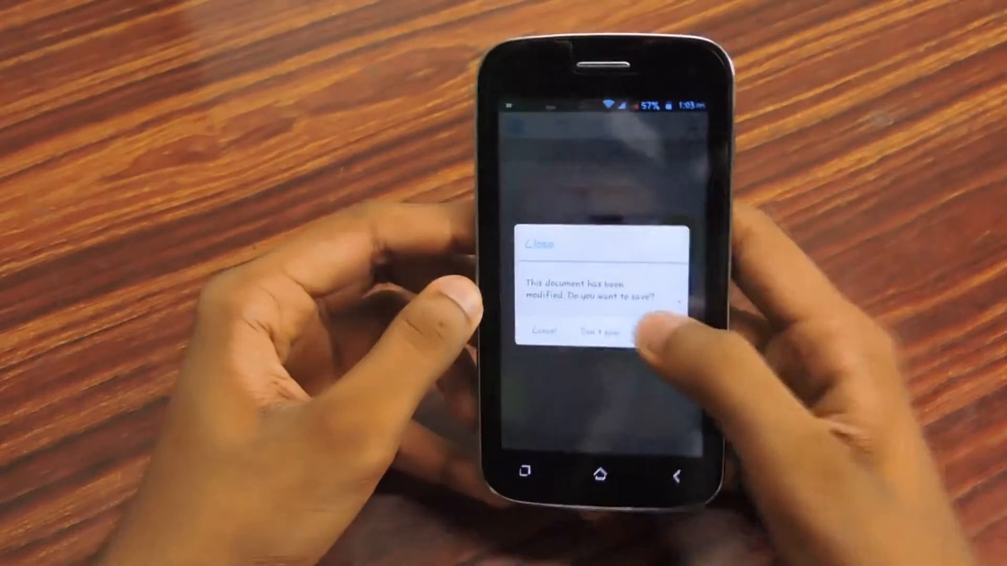
- Answer the save prompt to close the document, then show the main navigation panel
click(599, 333)
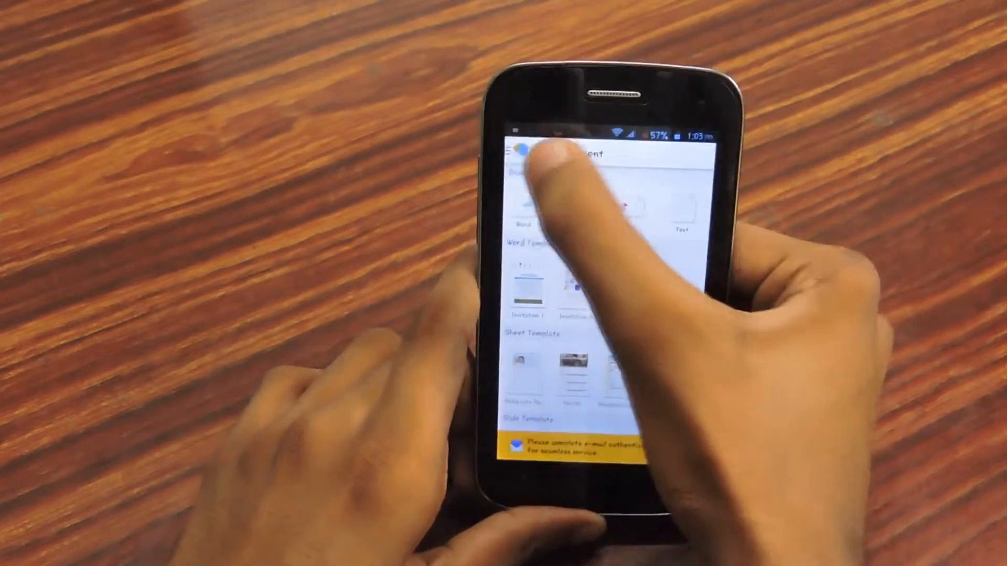
click(520, 152)
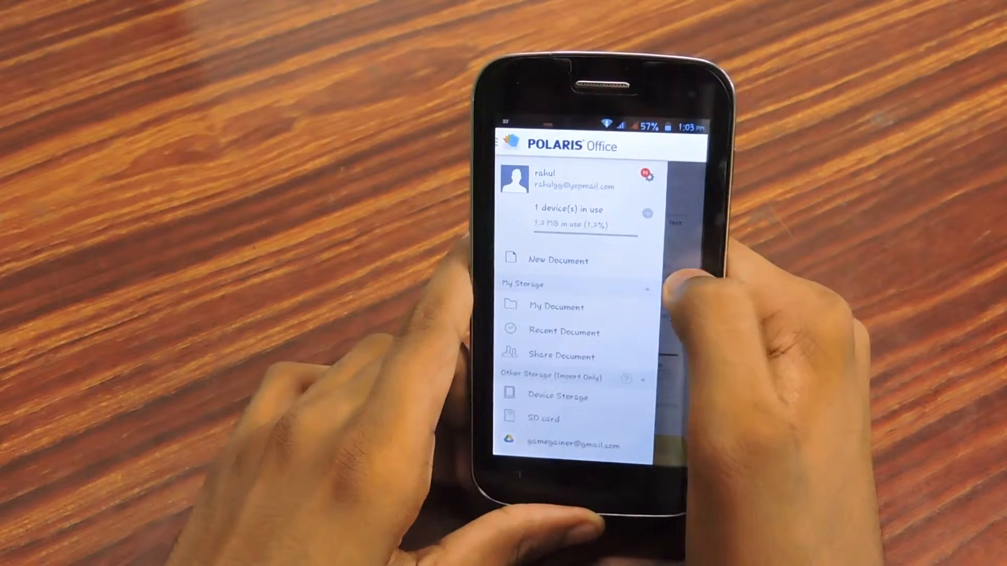
click(560, 260)
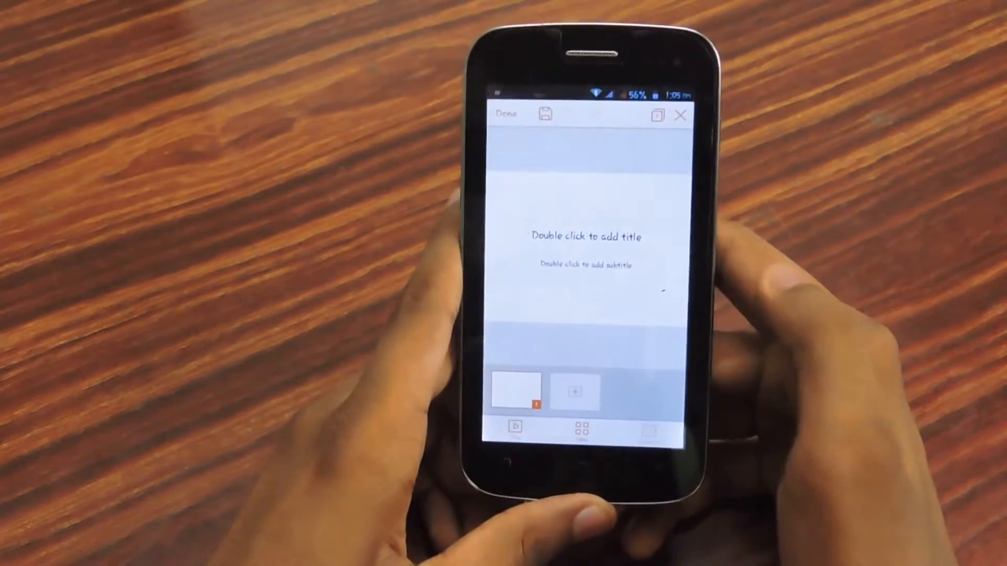
- In WPS Office, go to Insert > Chart and show the Pie Chart variants for the blank slide
click(656, 110)
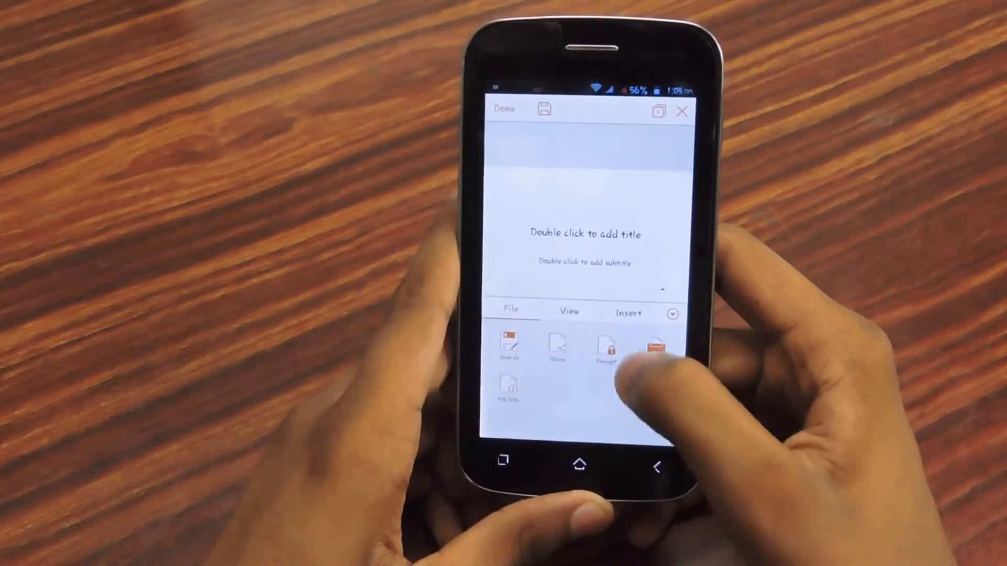
click(629, 314)
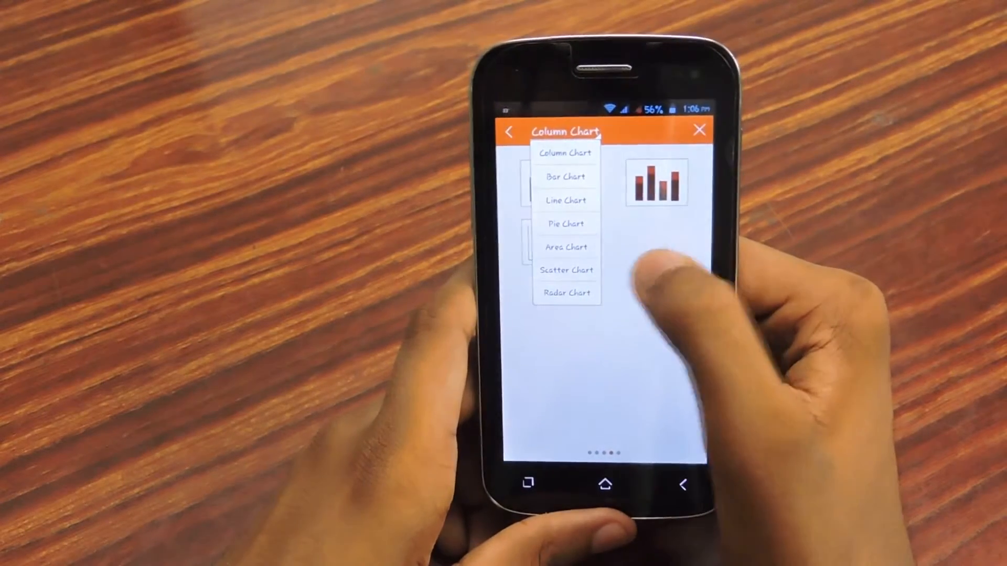
click(565, 223)
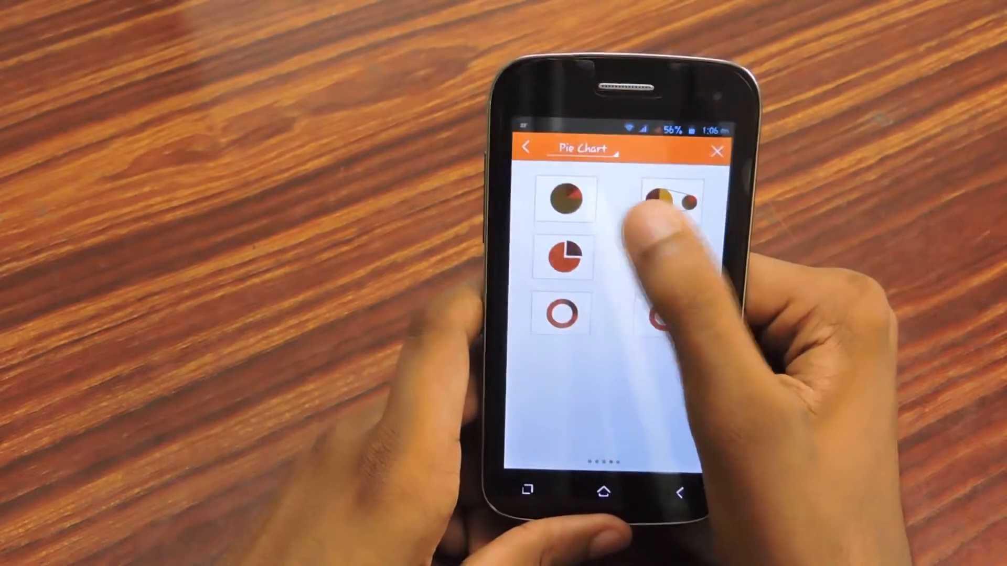